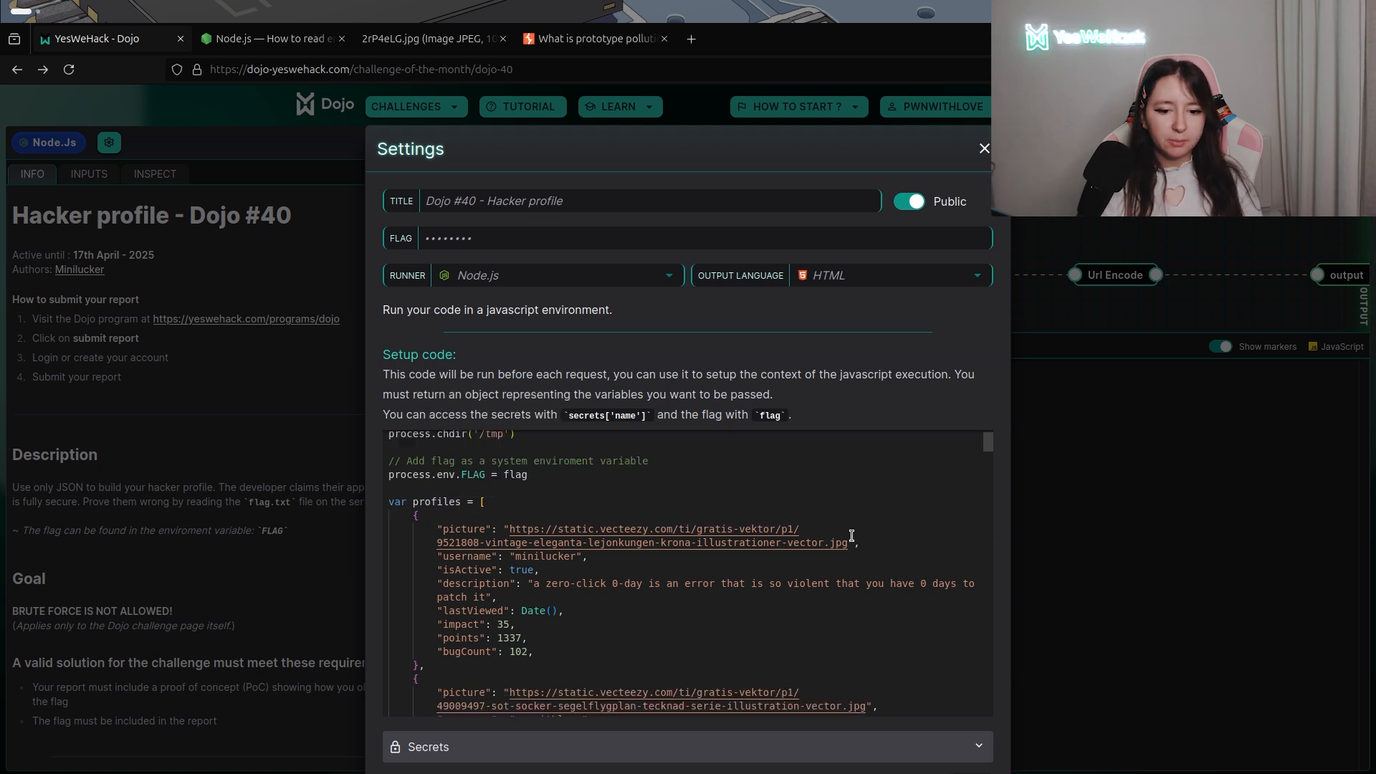
- Close the setup code, inspect the __proto__ Blacklist filter, and show the payload INPUTS form
scroll("down", 3)
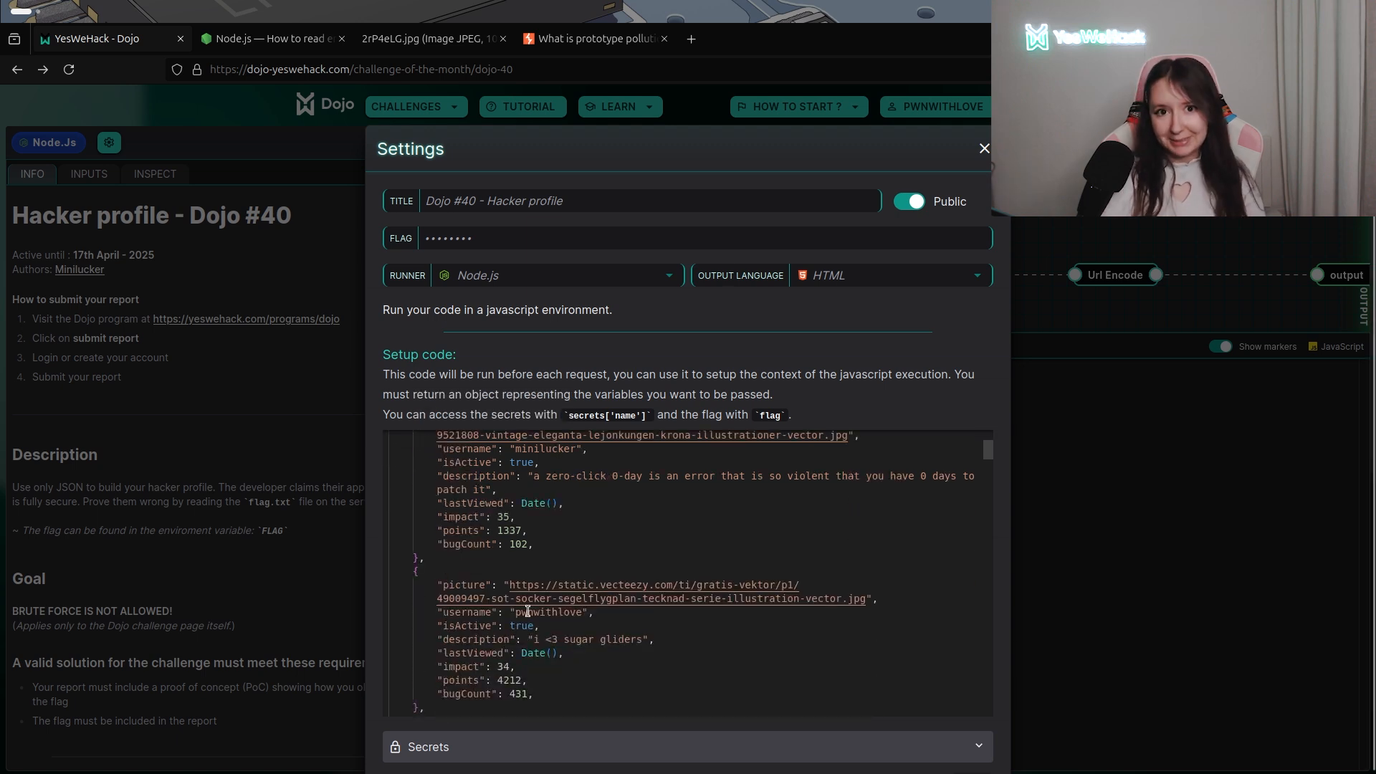
left_click(983, 147)
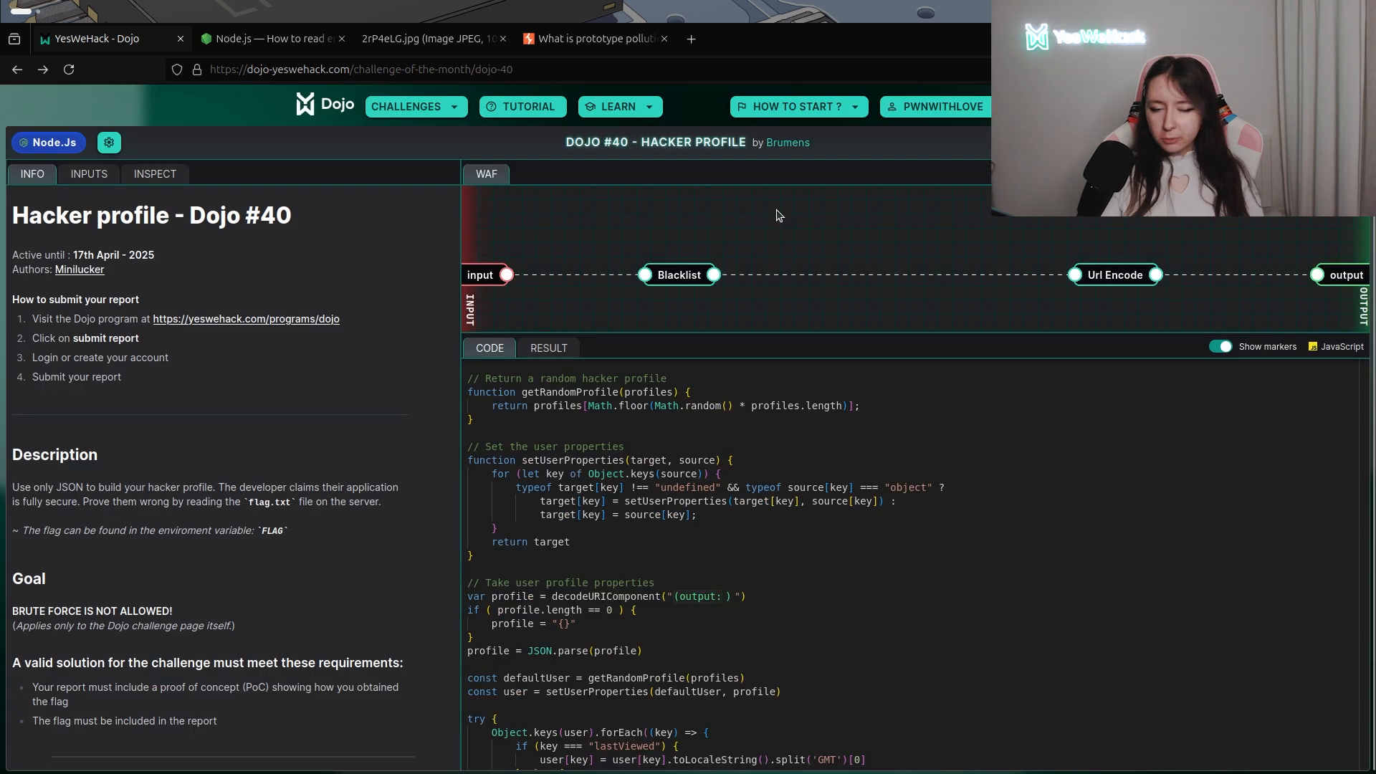
left_click(679, 275)
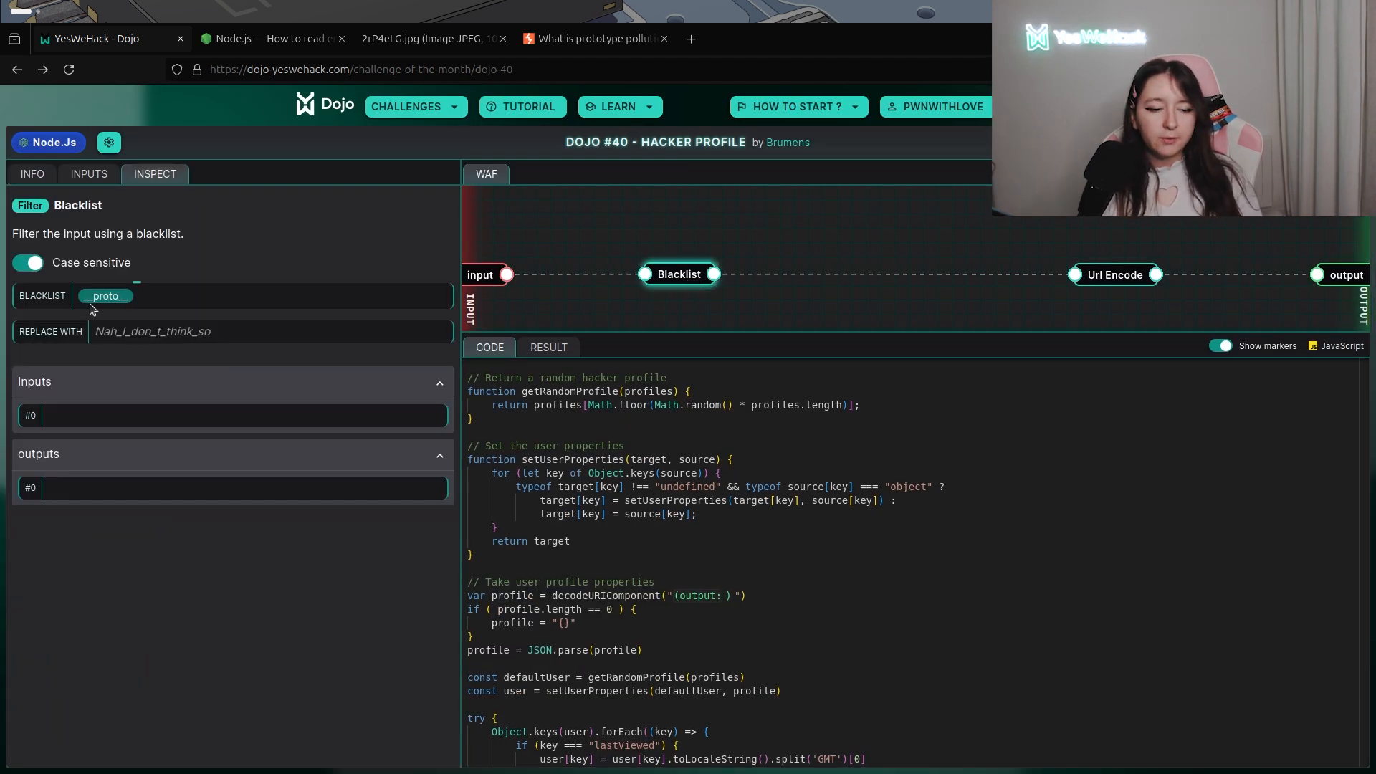
left_click(105, 296)
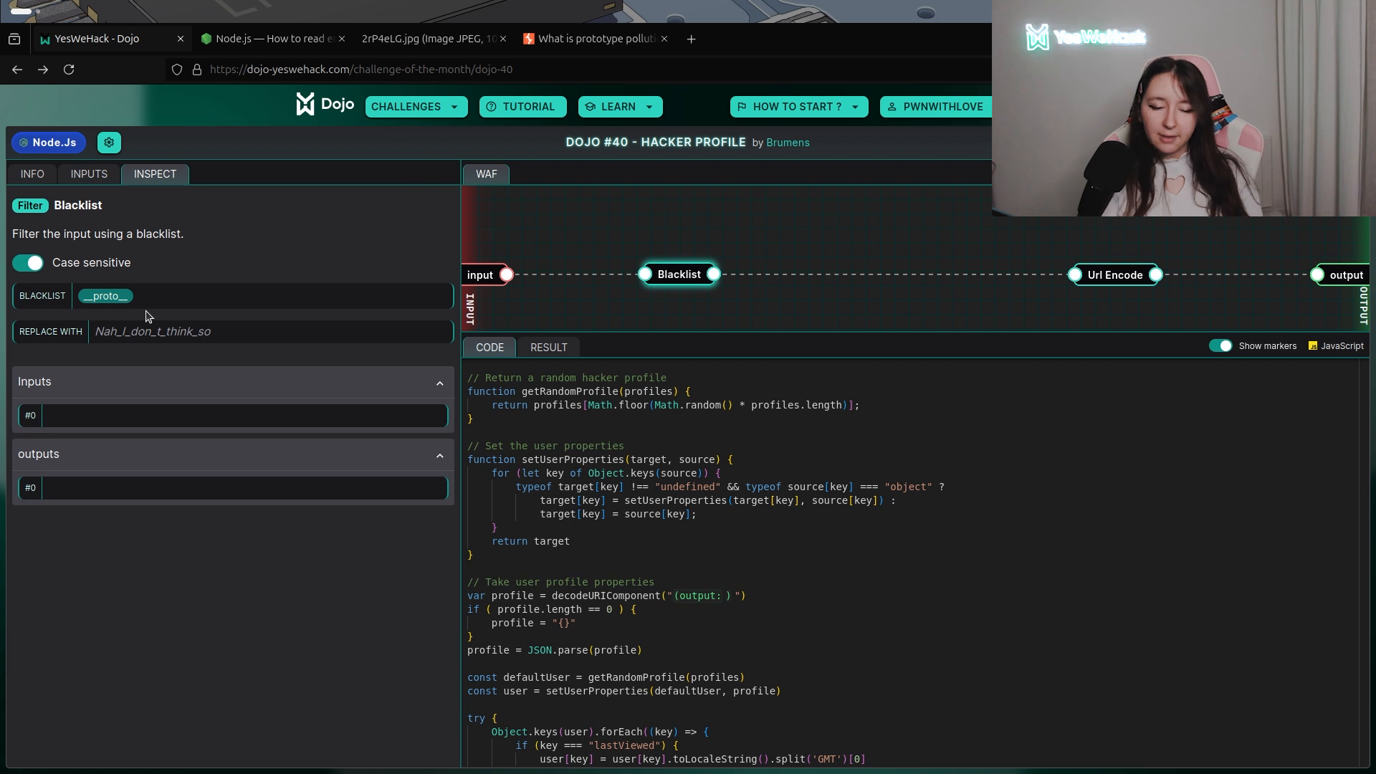
left_click(87, 173)
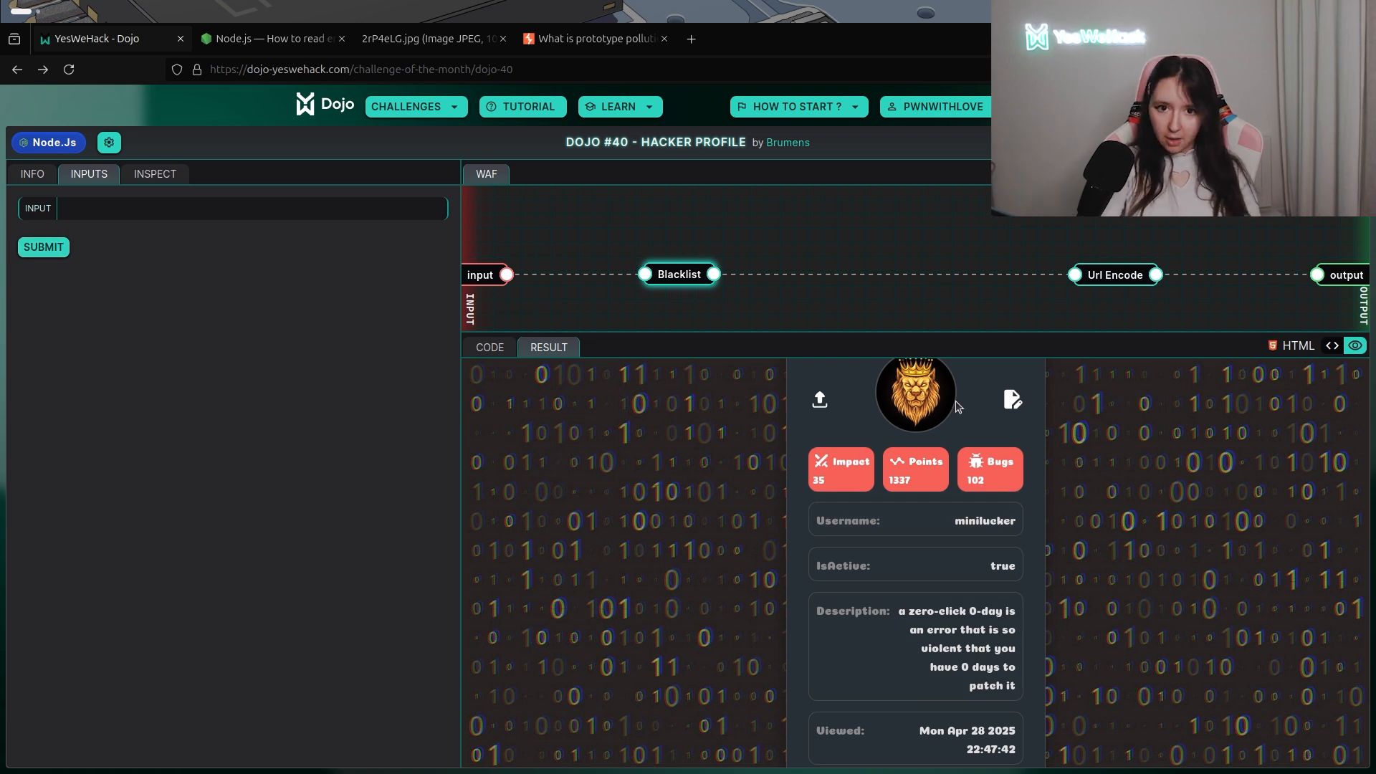
- Switch back to the INFO tab to view the profile-merging challenge code
left_click(31, 173)
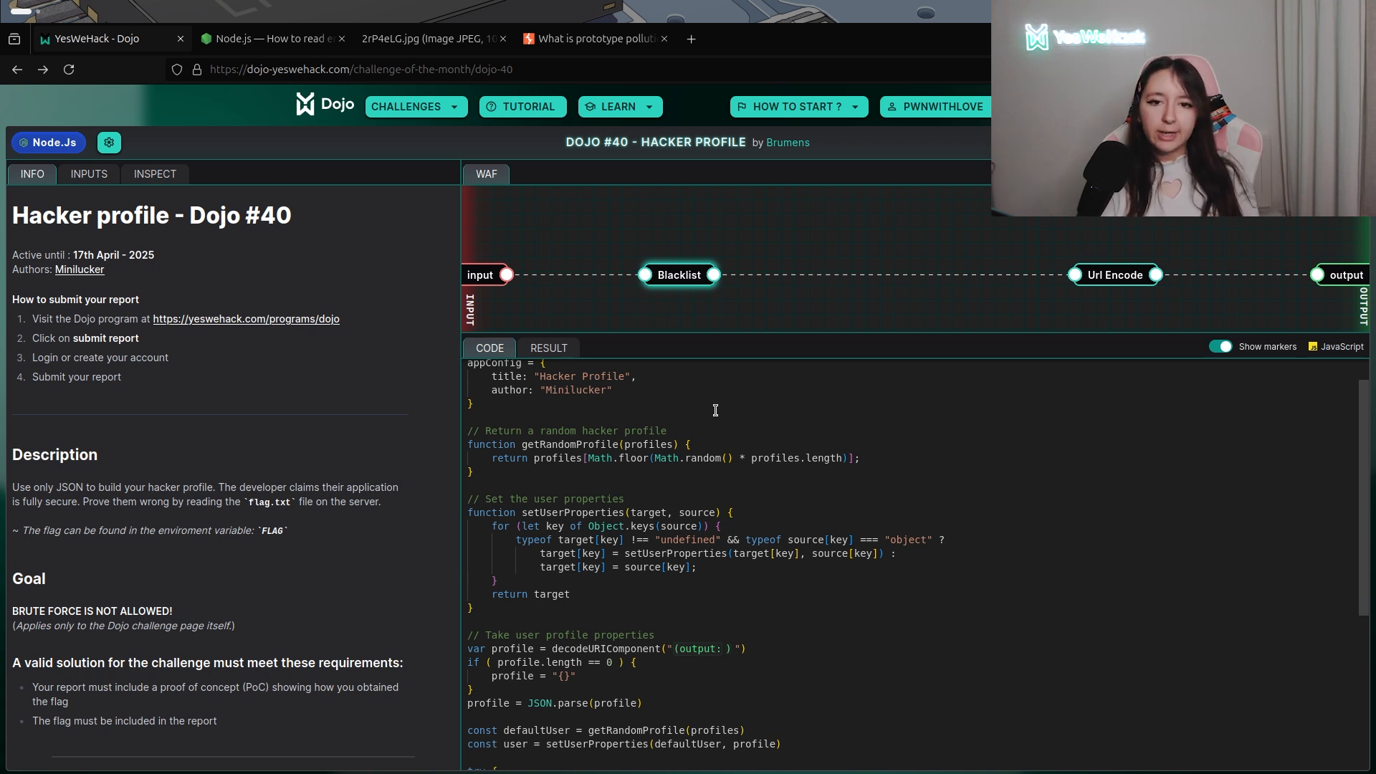
scroll("down", 3)
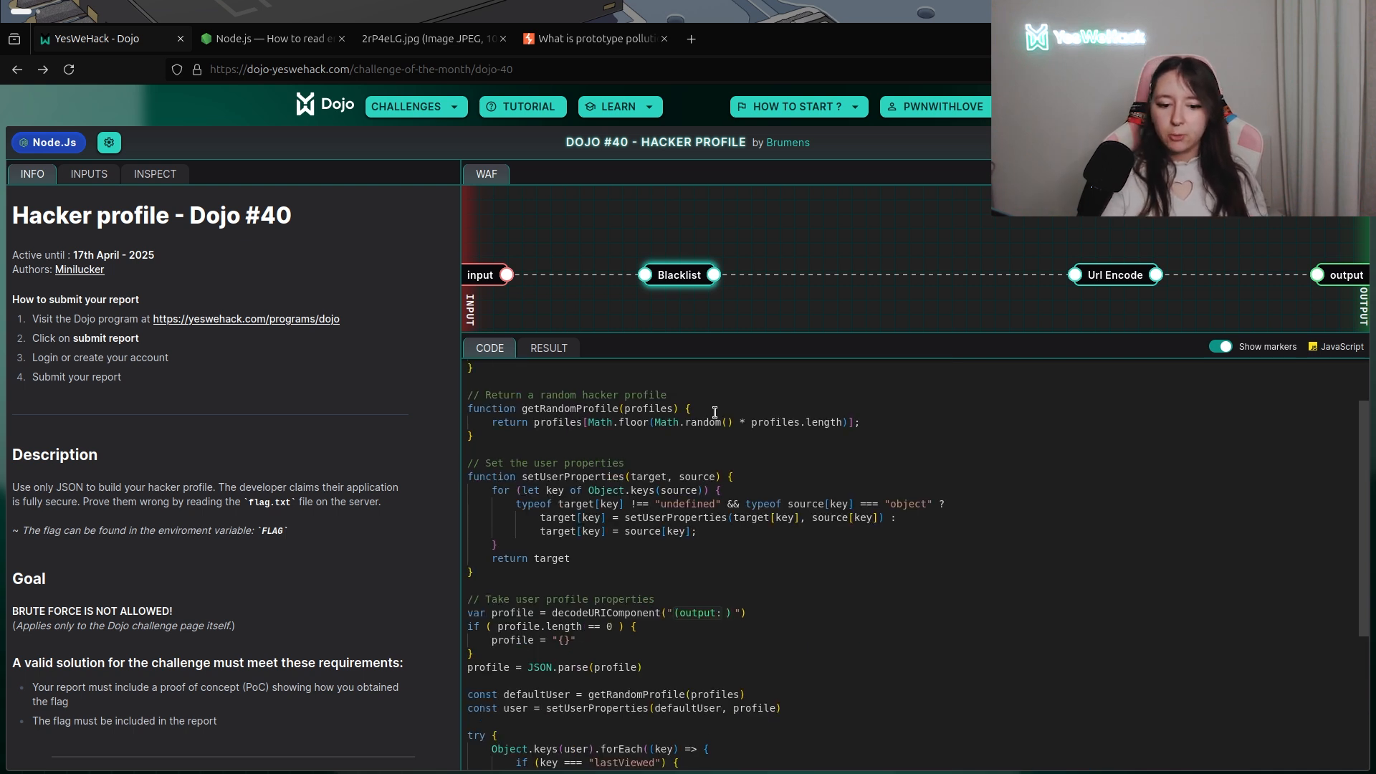
mouse_move(597, 708)
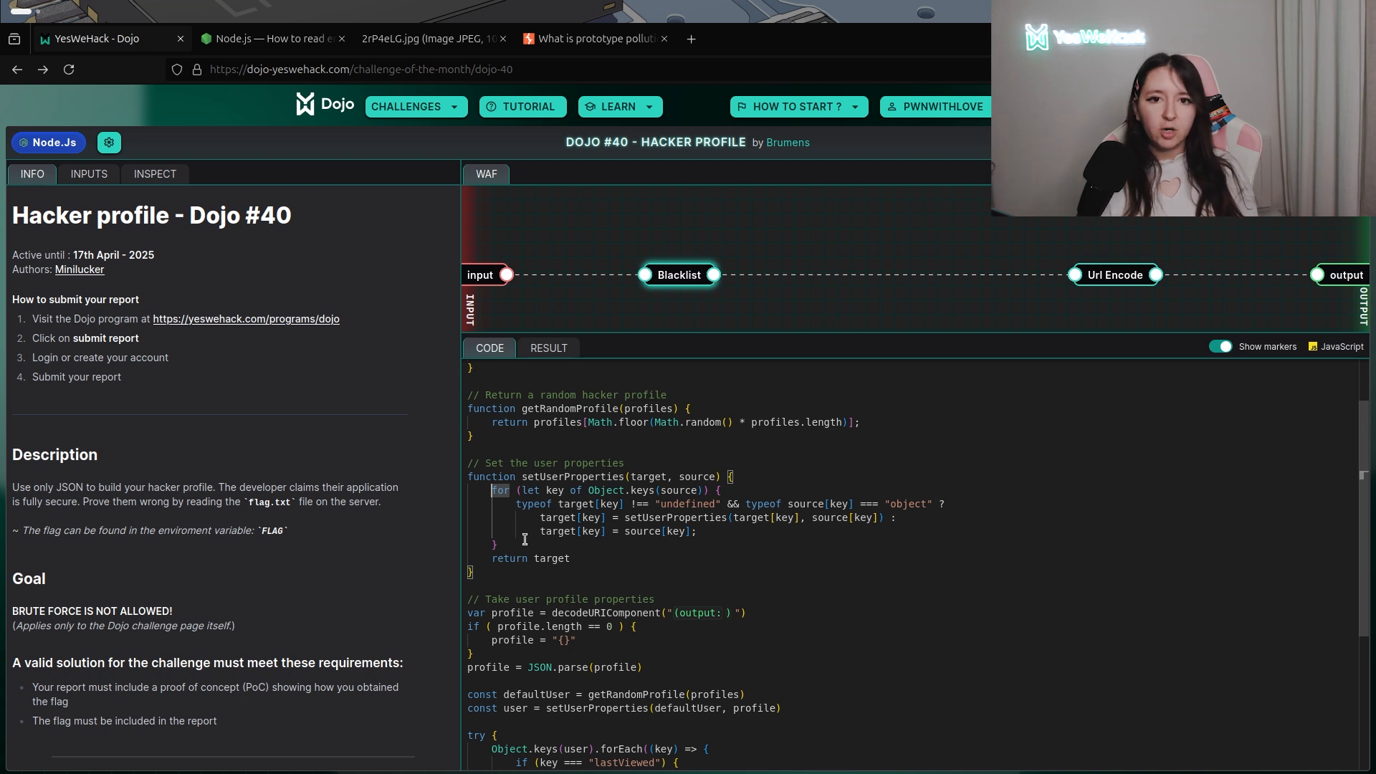
scroll("down", 3)
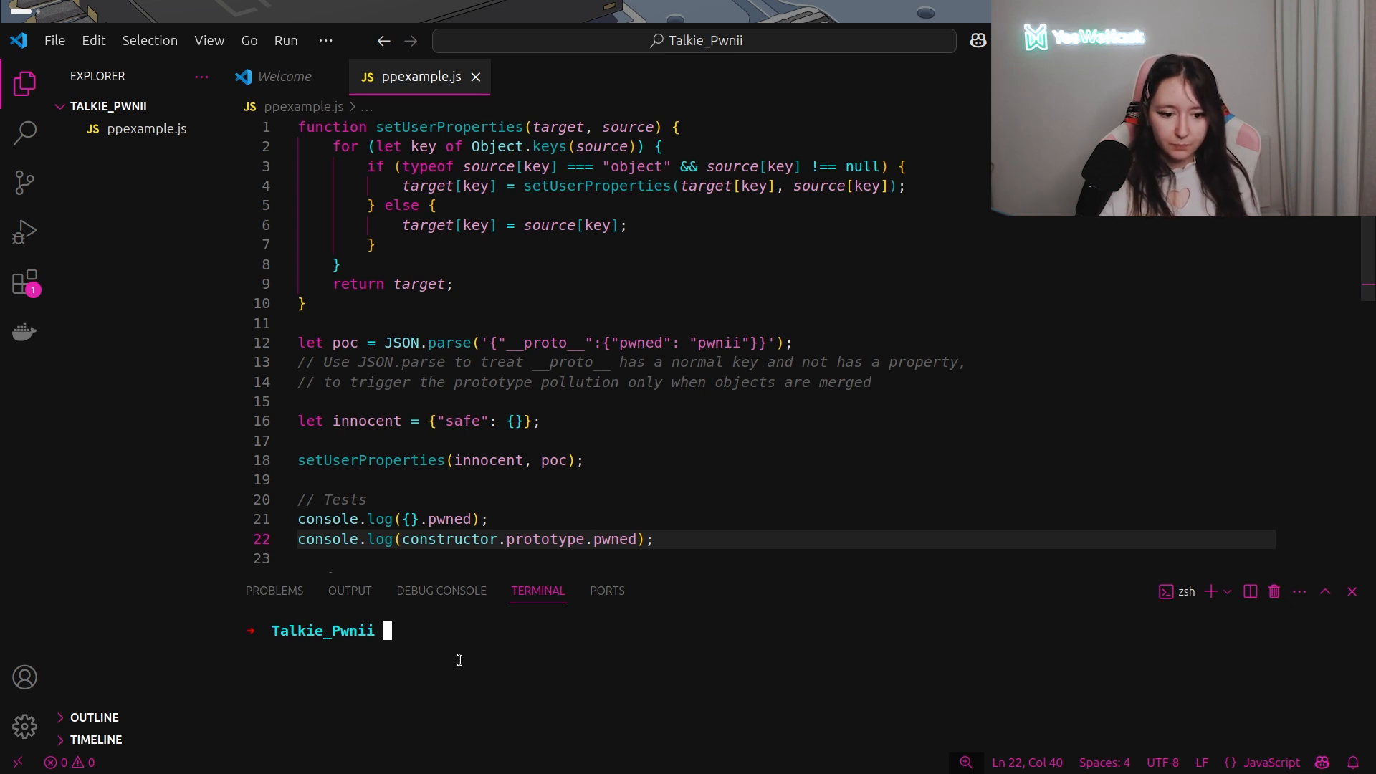
- Run 'node ppexample.js' in the integrated terminal
type("node ppexample.js")
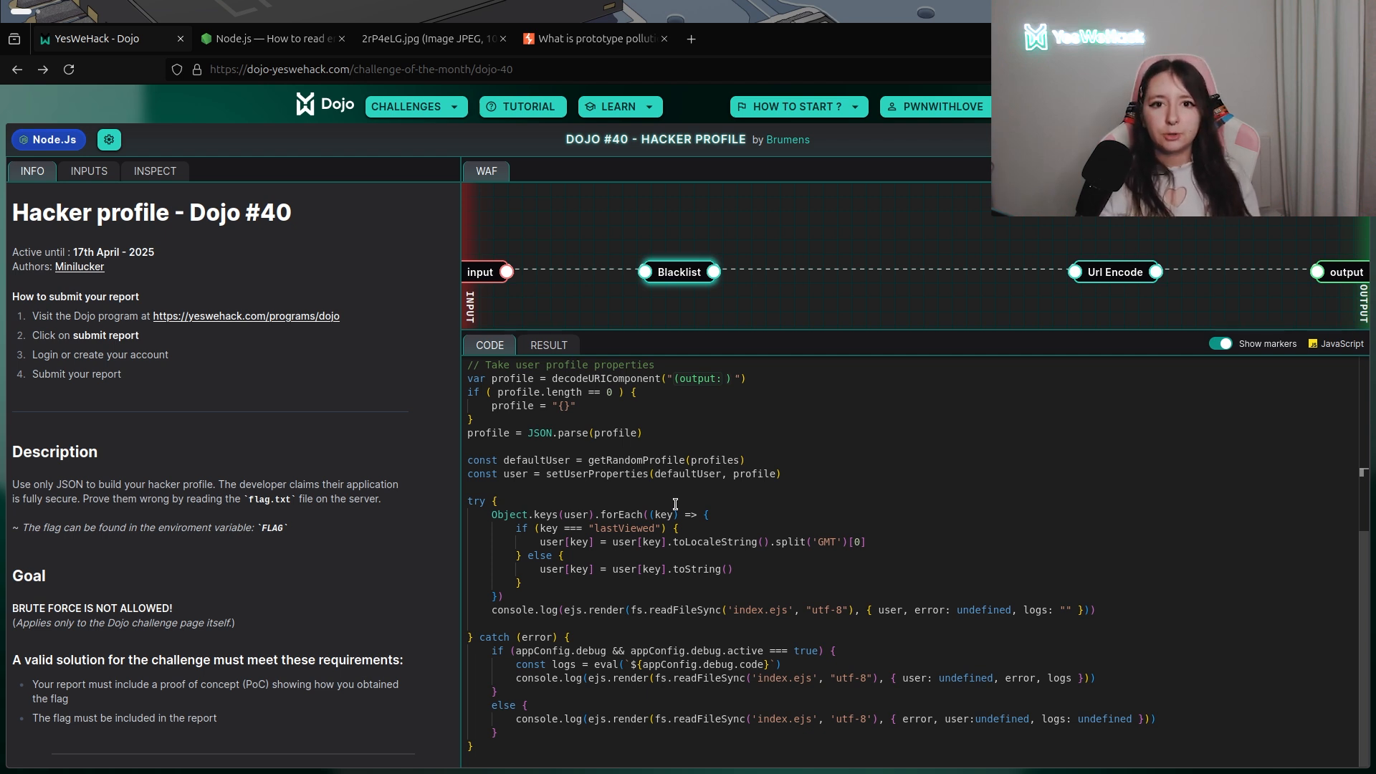
mouse_move(626, 450)
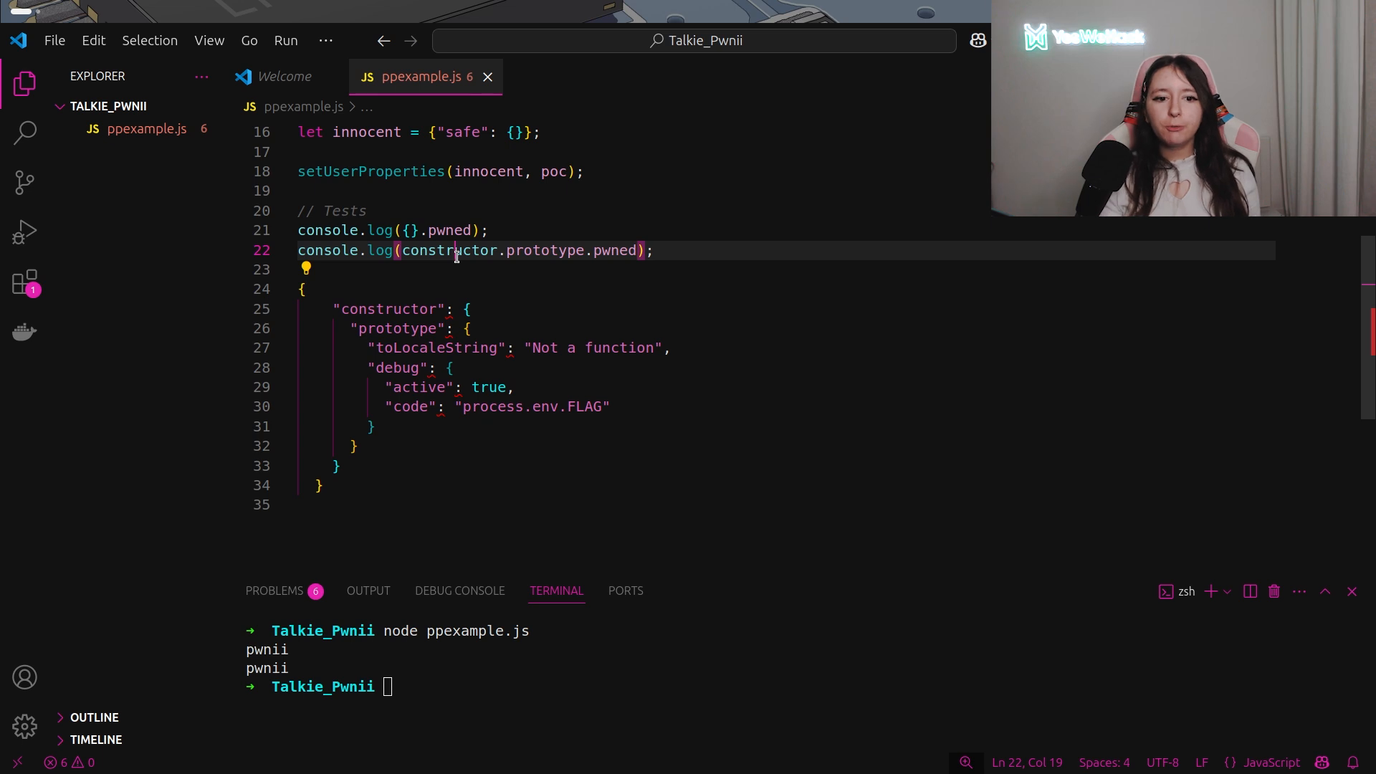
double_click(387, 308)
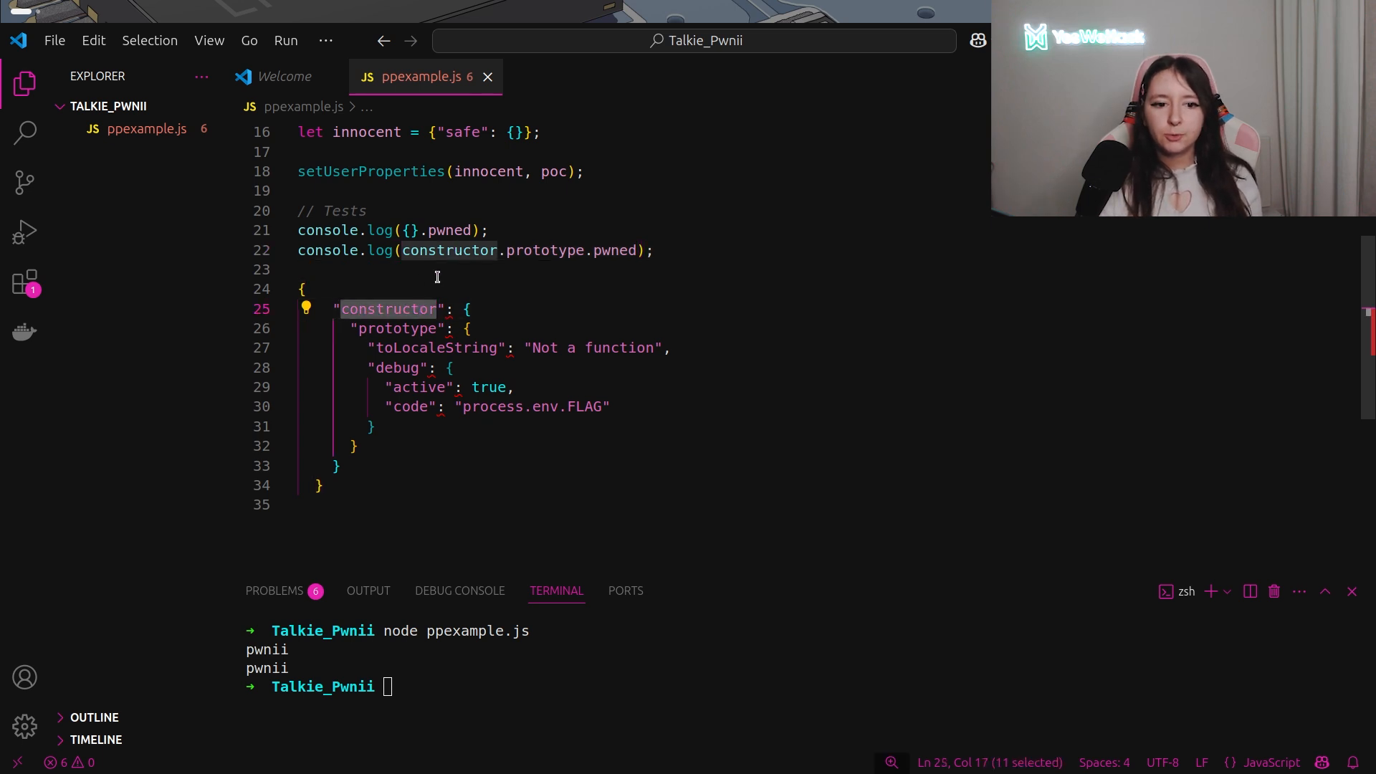
double_click(398, 328)
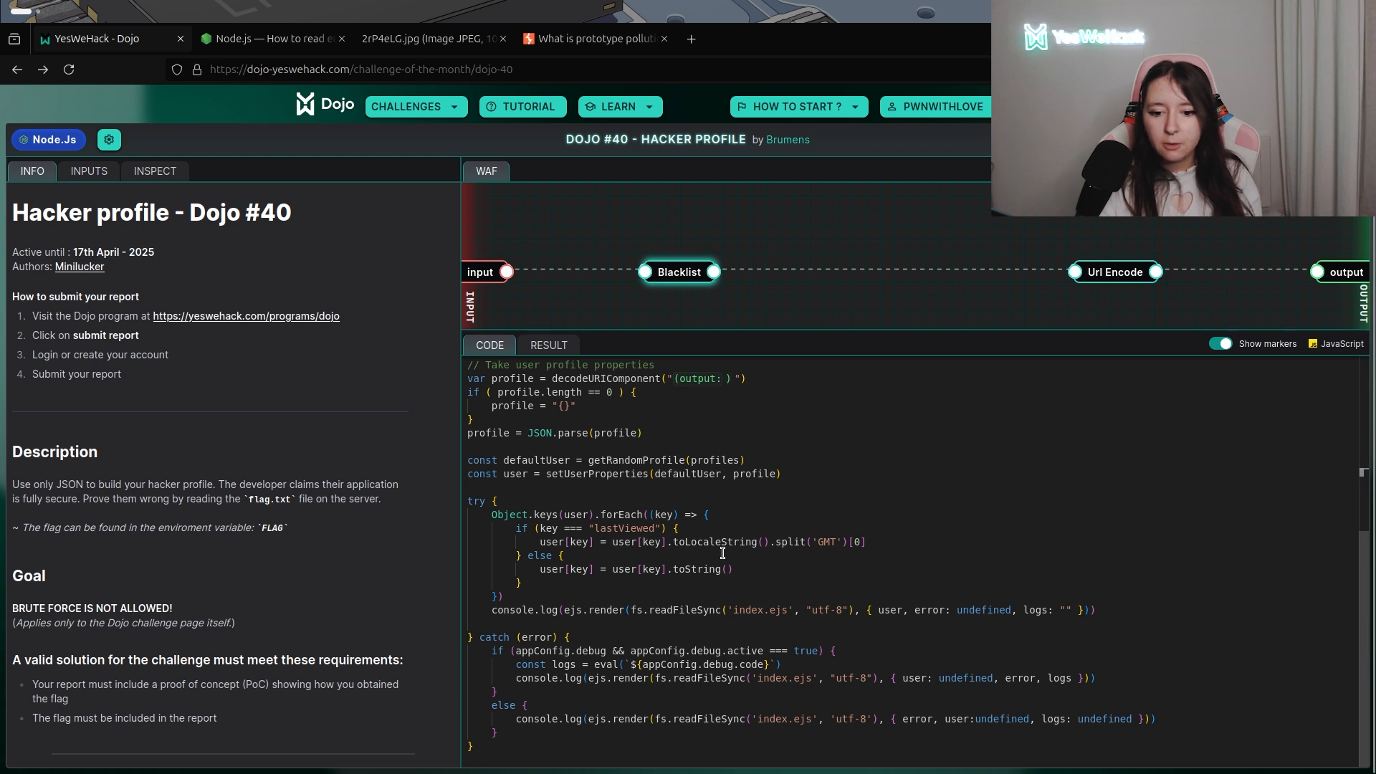
double_click(717, 542)
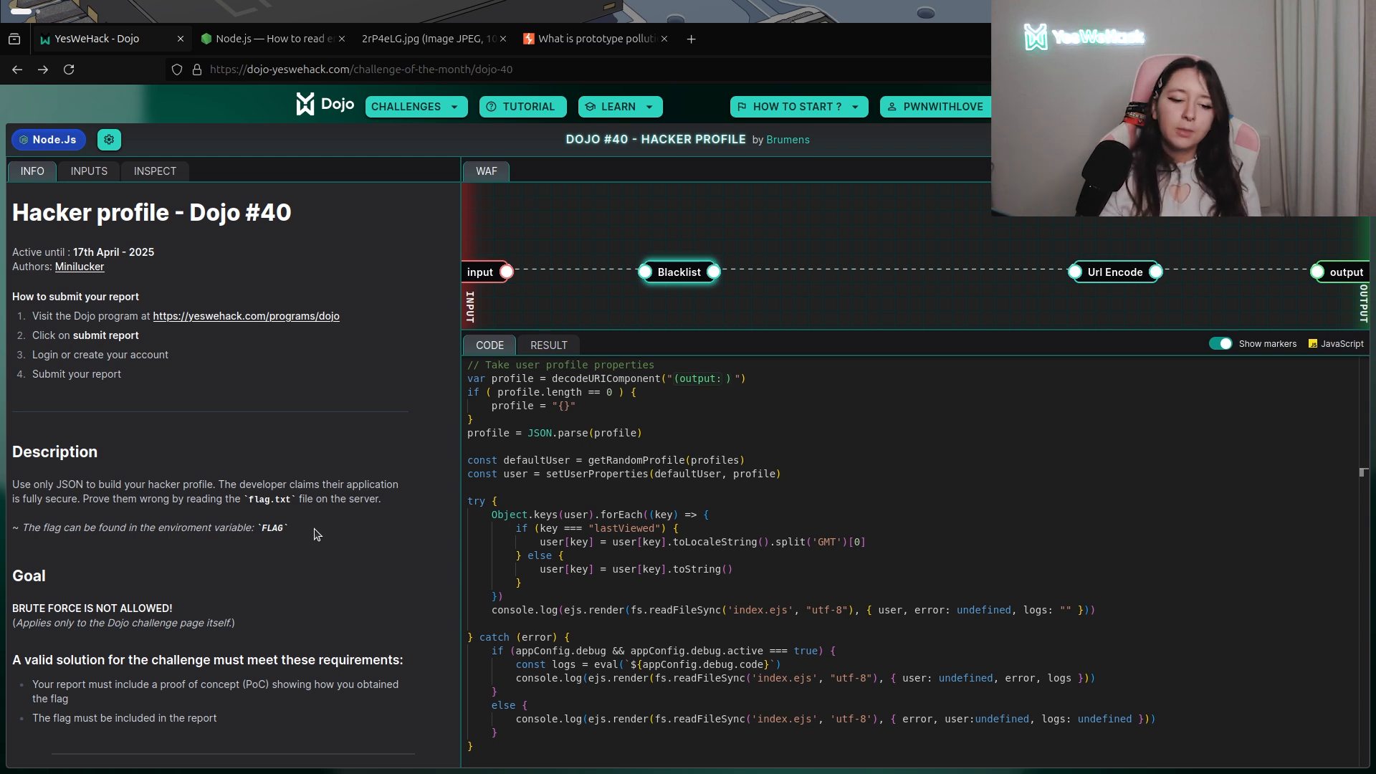
- Switch to the Node.js 'How to read environment variables' guide tab
left_click(273, 38)
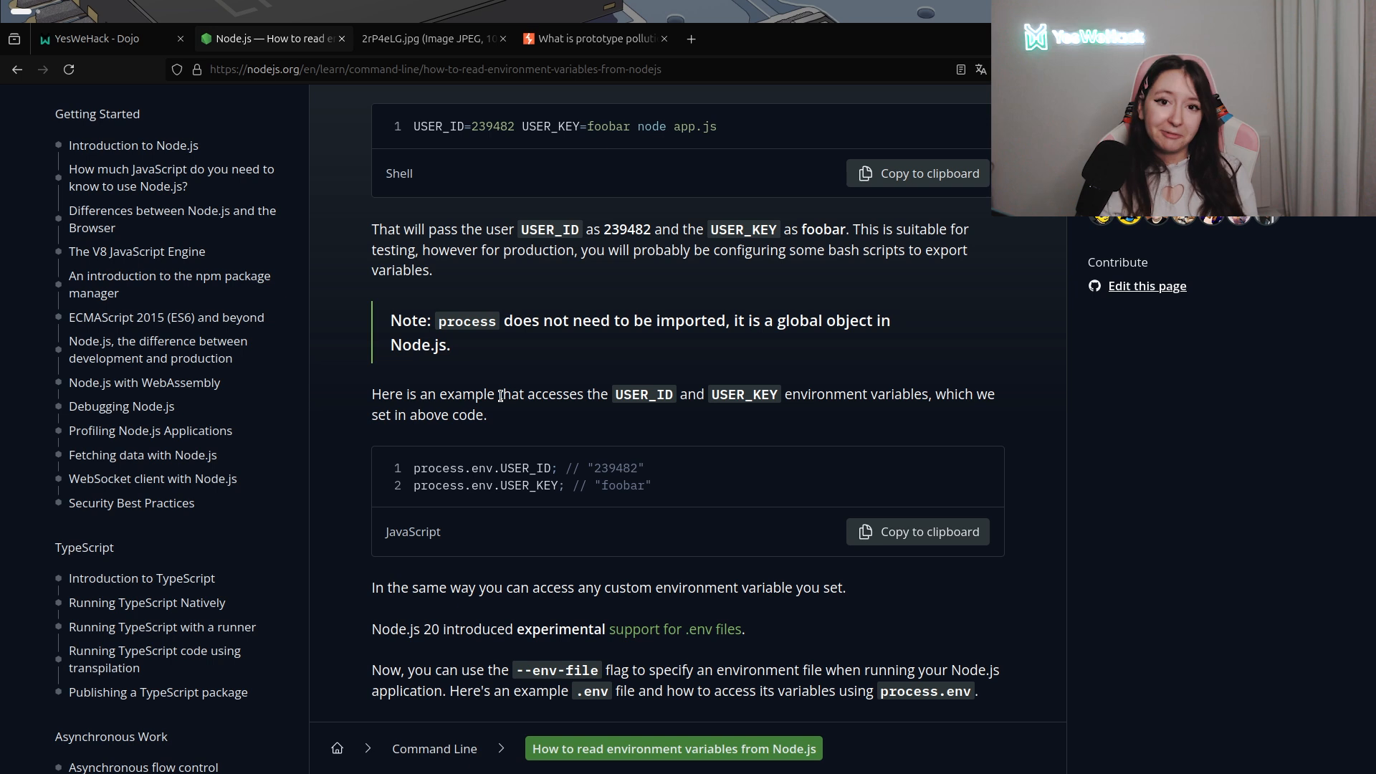
- Back in the Dojo tab, submit the constructor.prototype payload to reveal the FLAG
left_click(105, 38)
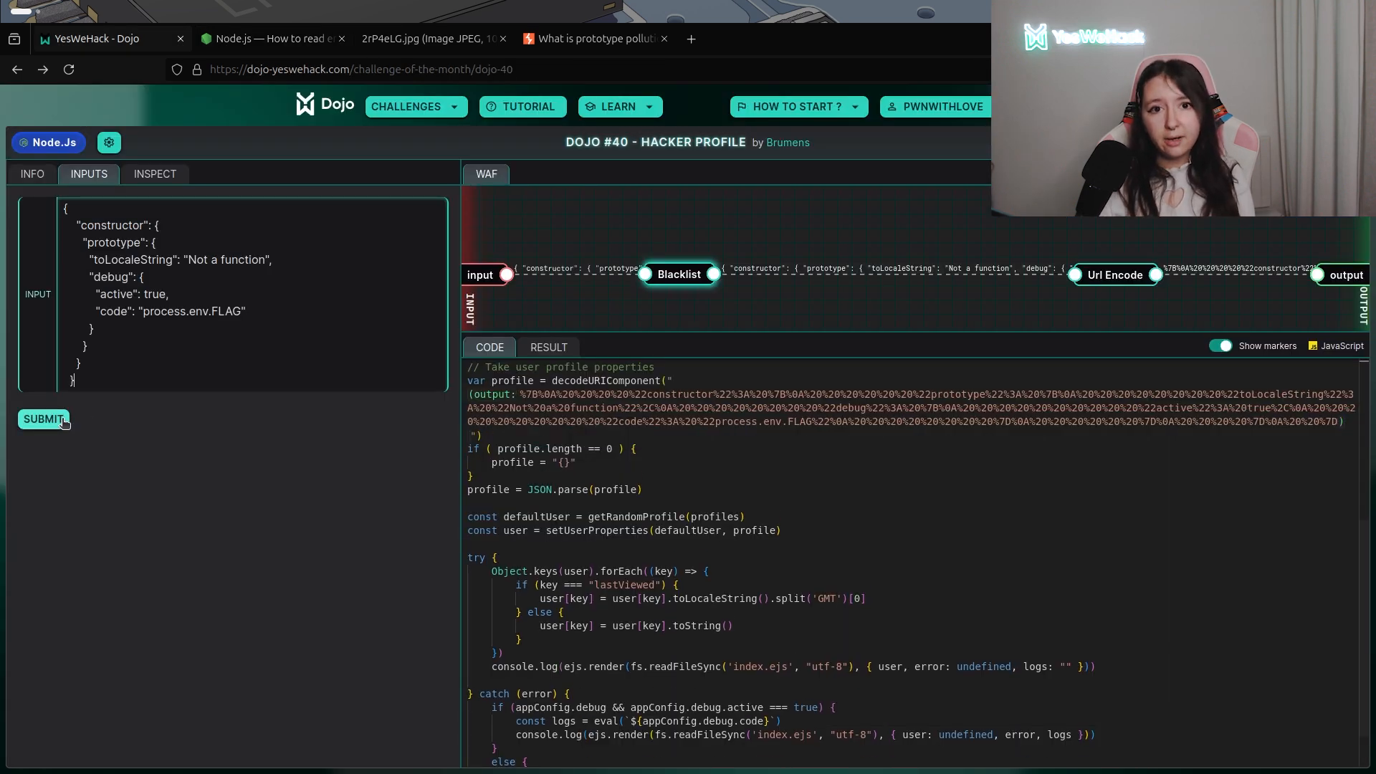
left_click(43, 418)
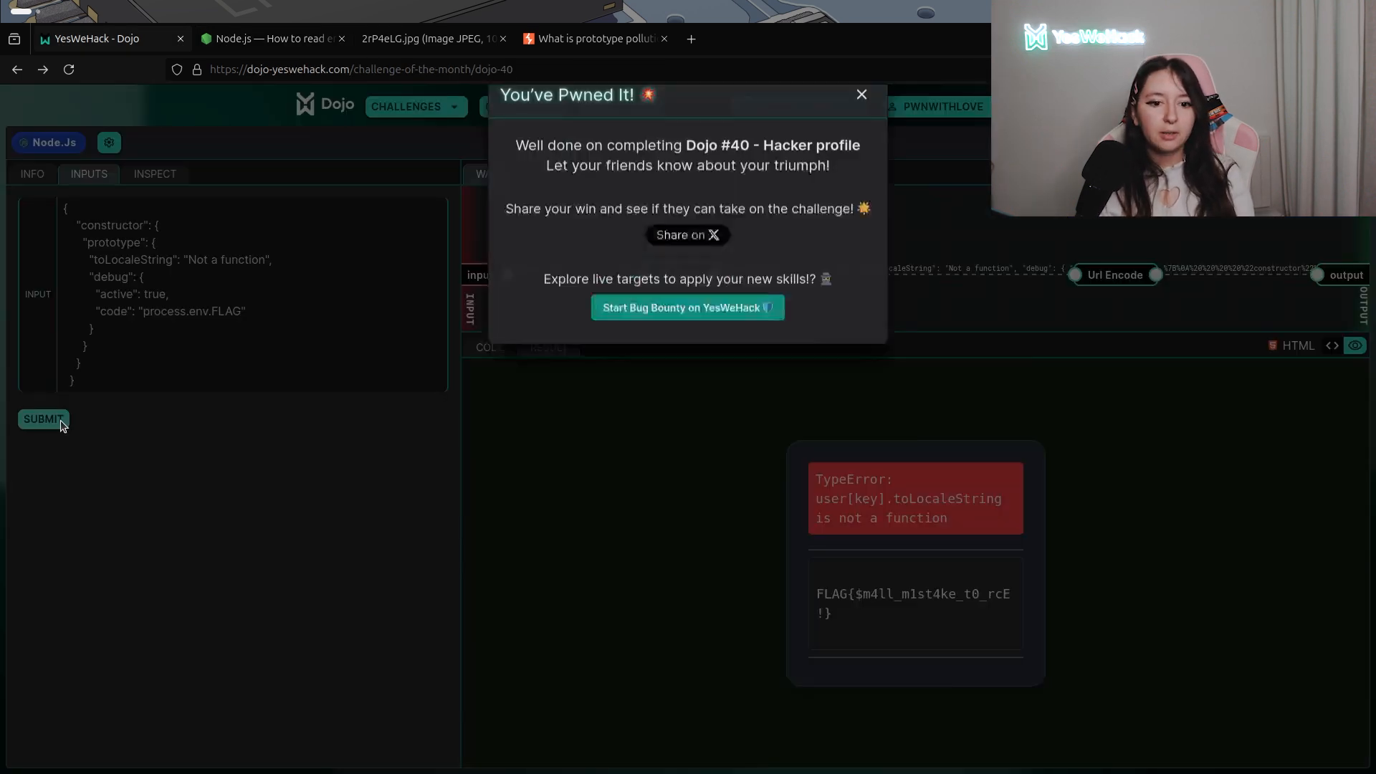